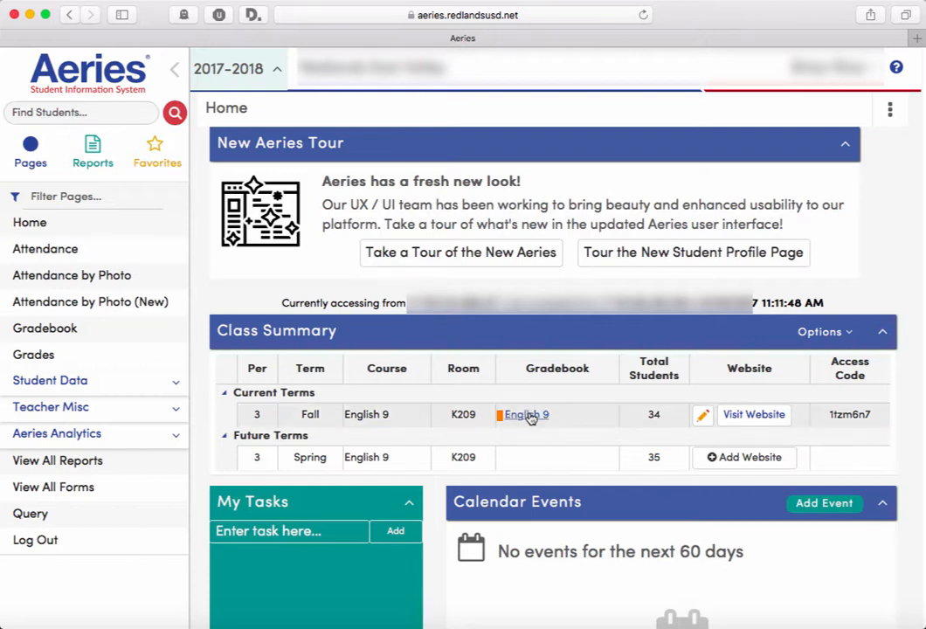
pyautogui.moveTo(530, 420)
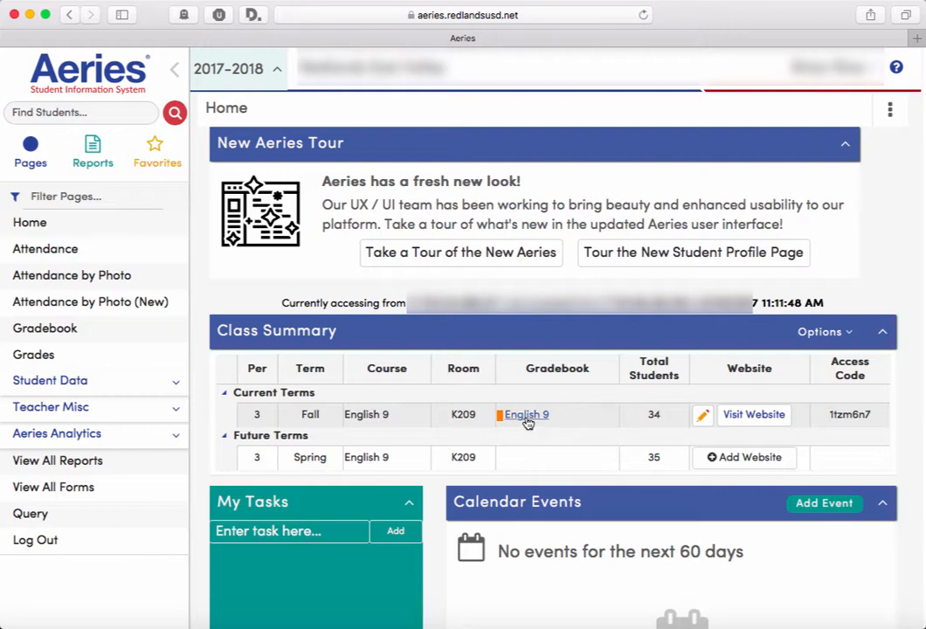
# Step: Show the Curriculum Paper assignment details in the English 9 gradebook (due 8/11/2017, 10 points)
pyautogui.click(527, 414)
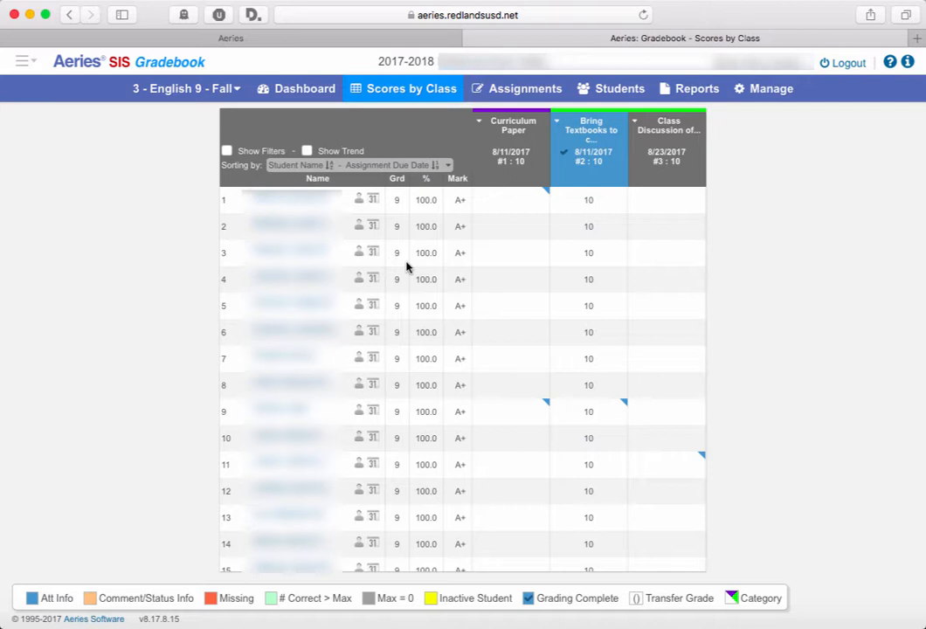
pyautogui.moveTo(517, 87)
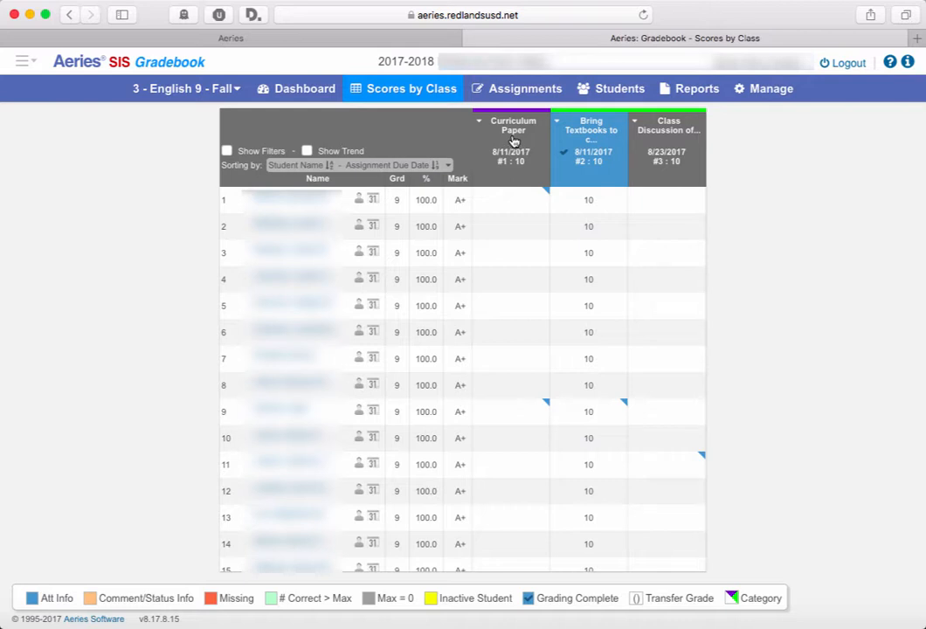
pyautogui.click(514, 126)
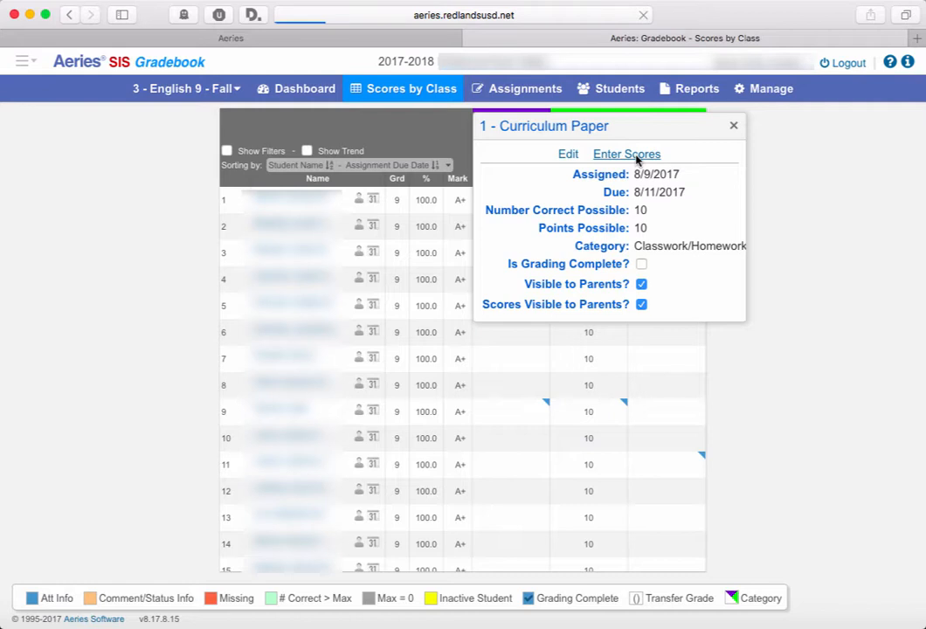
# Step: Go to Curriculum Paper score entry and expand the assignment's extra options
pyautogui.click(626, 154)
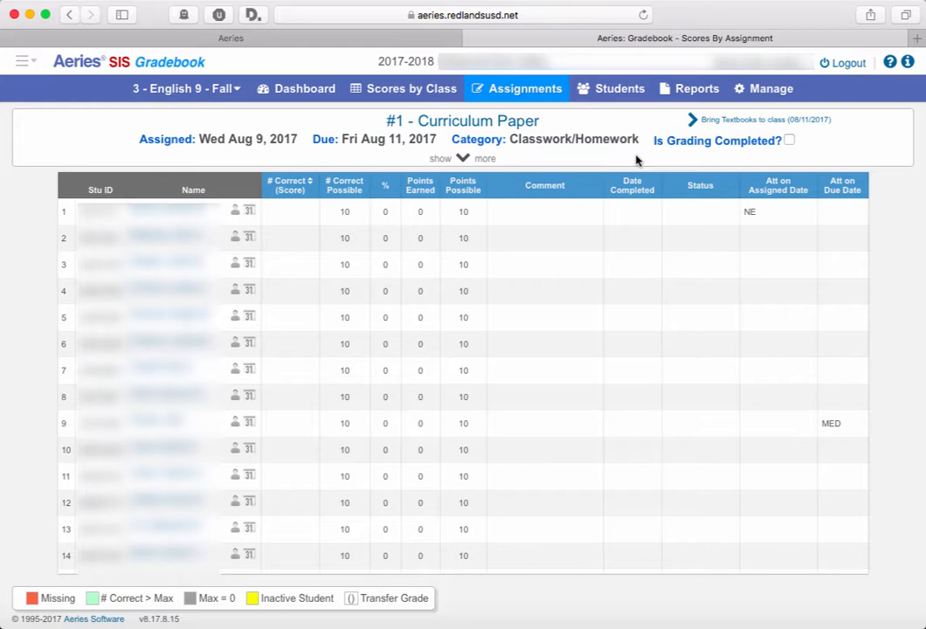
pyautogui.moveTo(258, 289)
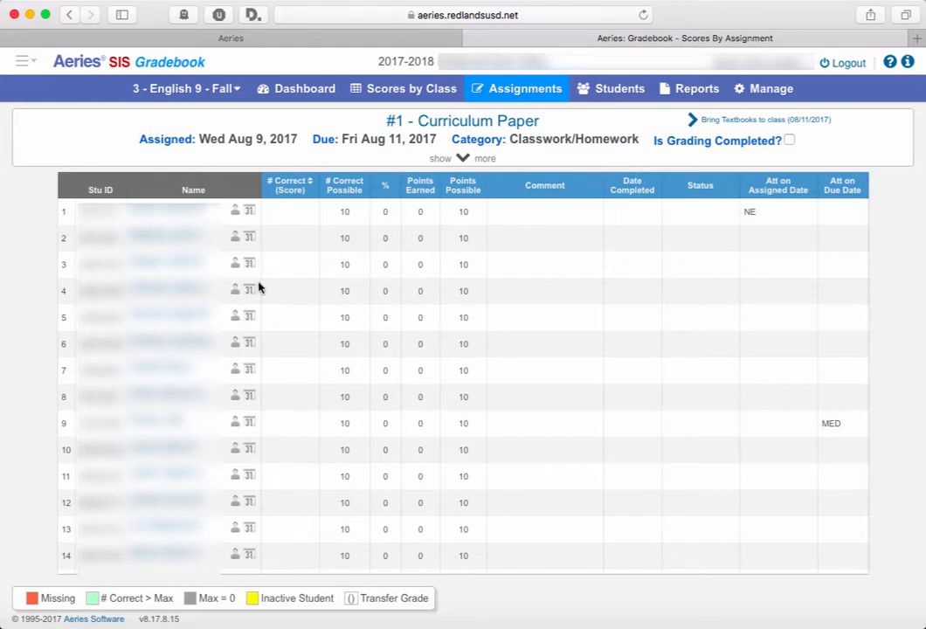
pyautogui.moveTo(378, 257)
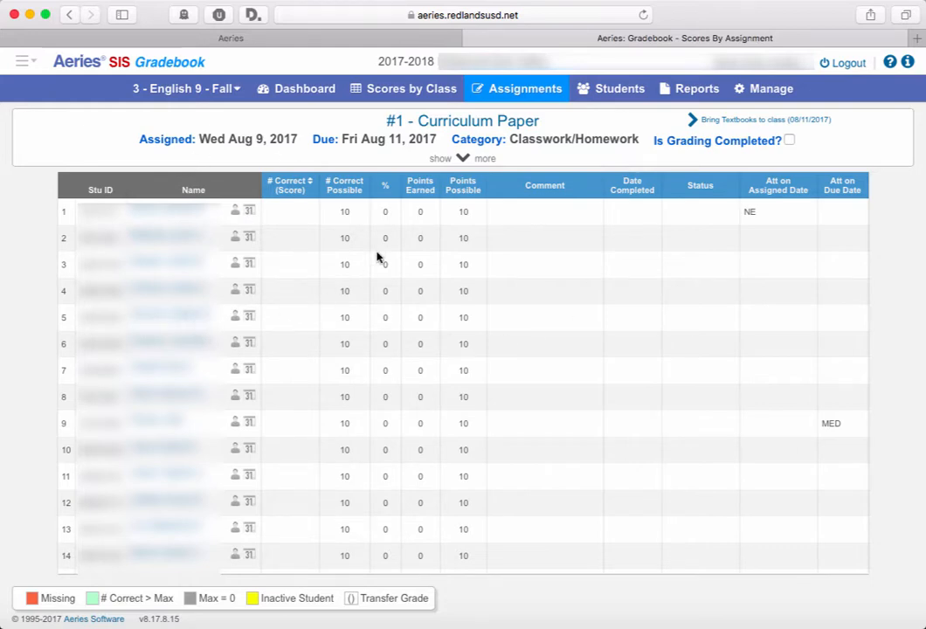
pyautogui.moveTo(433, 213)
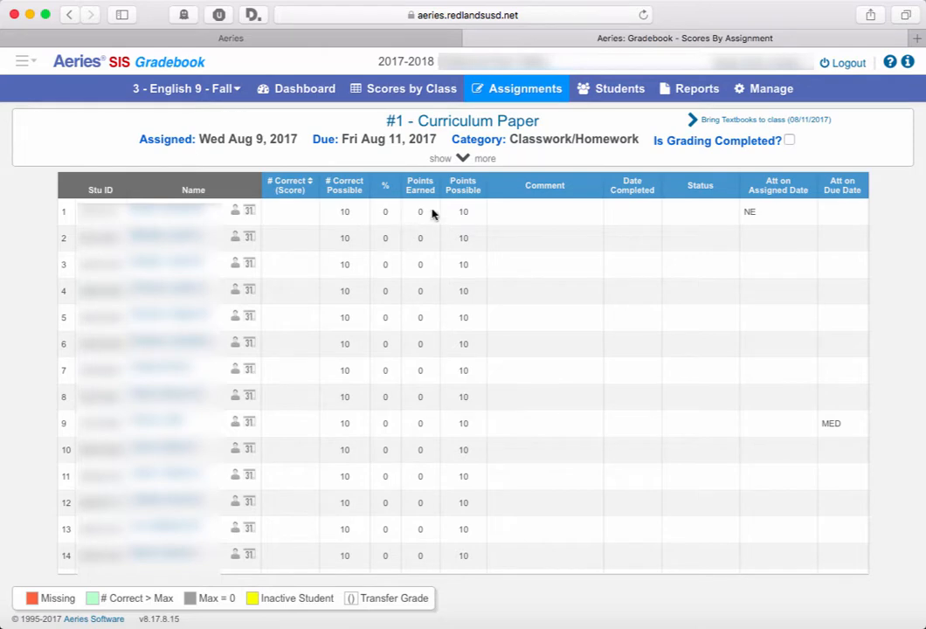
pyautogui.moveTo(454, 155)
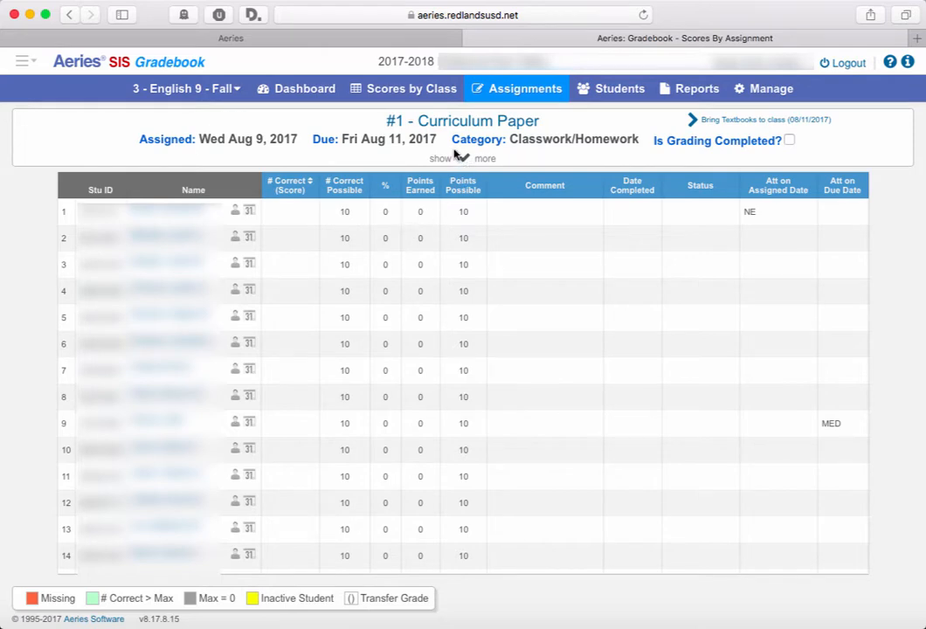
pyautogui.click(450, 157)
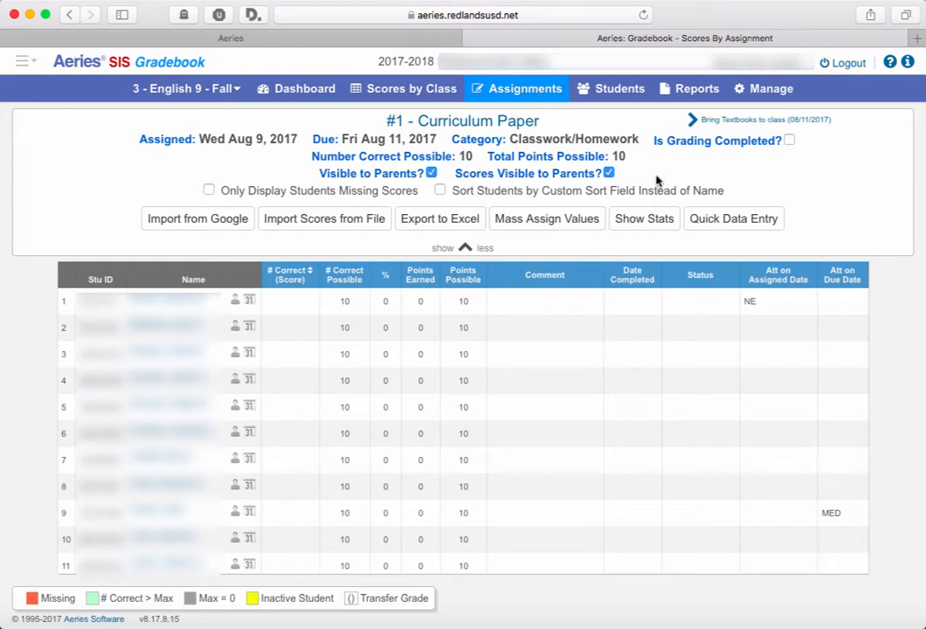
pyautogui.moveTo(293, 241)
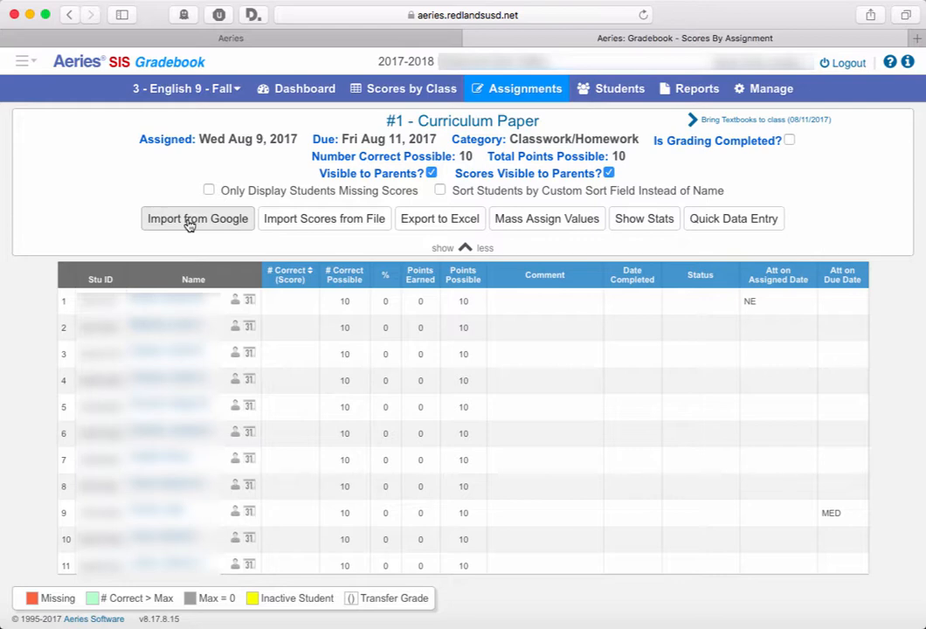
# Step: Start a Google Classroom score import for the Curriculum Paper assignment
pyautogui.click(196, 219)
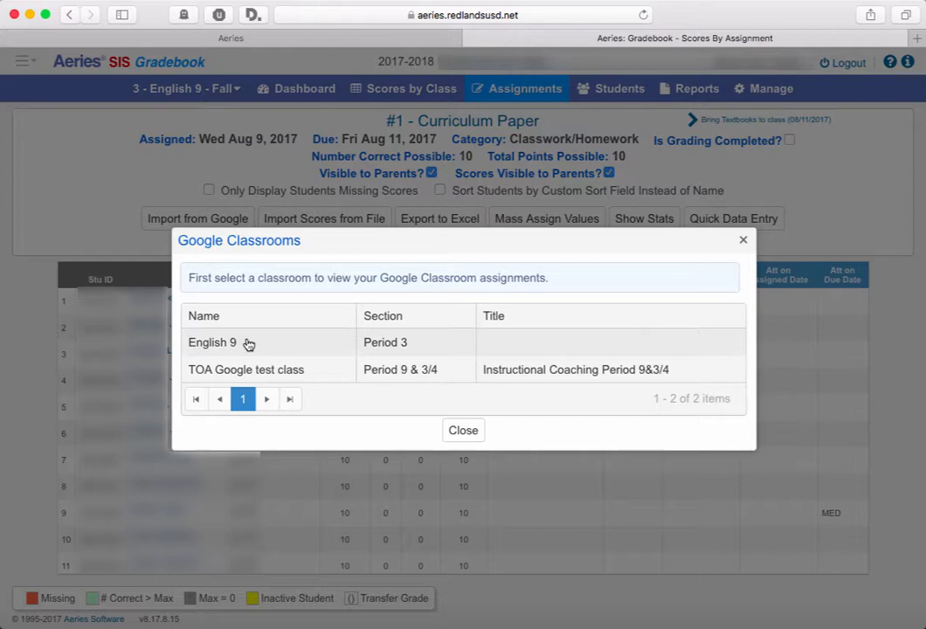
pyautogui.moveTo(243, 348)
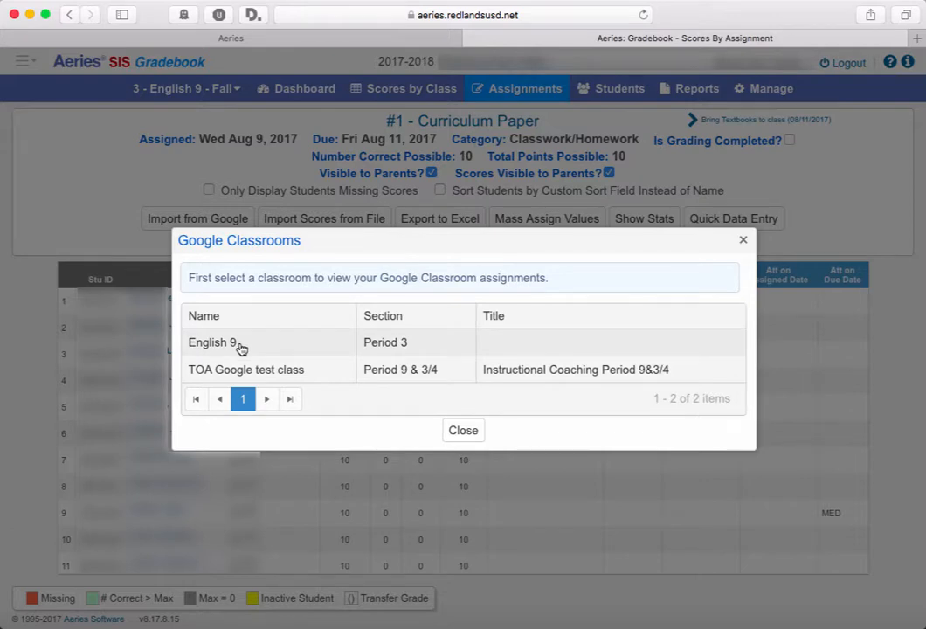
# Step: Choose the English 9 Google Classroom to list its assignments for linking
pyautogui.click(212, 341)
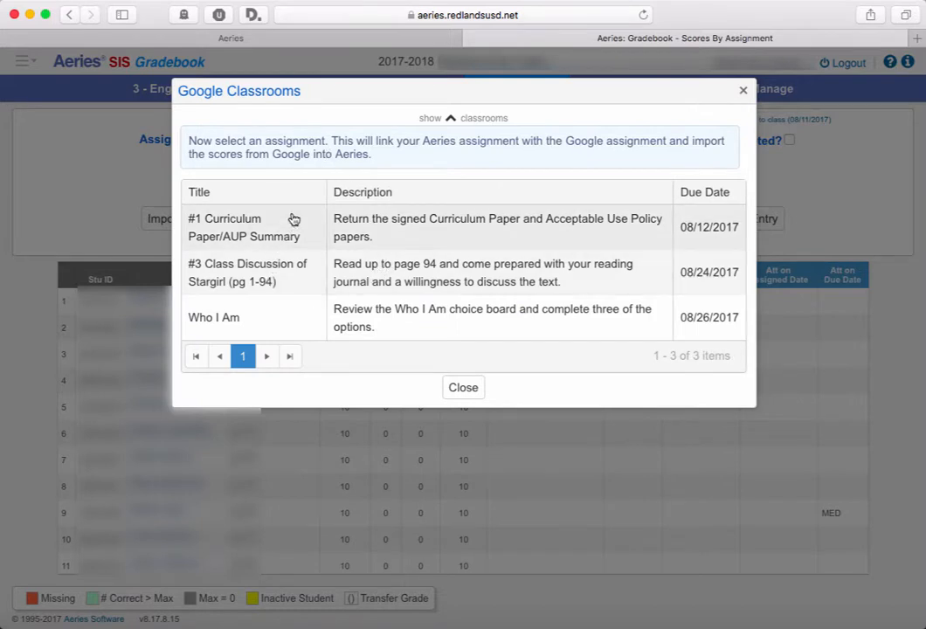
pyautogui.moveTo(321, 280)
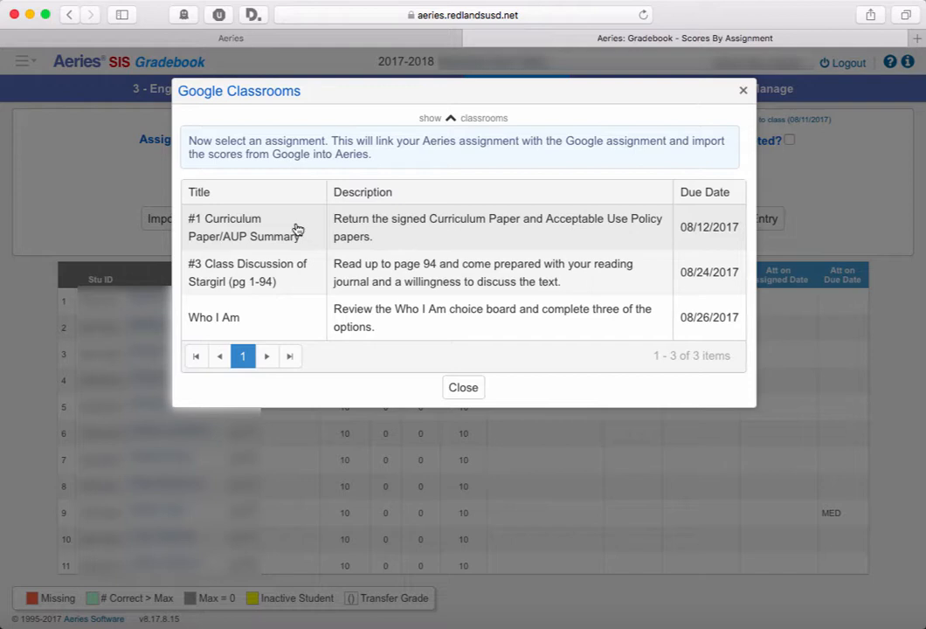
# Step: Link the #1 Curriculum Paper/AUP Summary assignment and confirm importing its scores
pyautogui.click(254, 227)
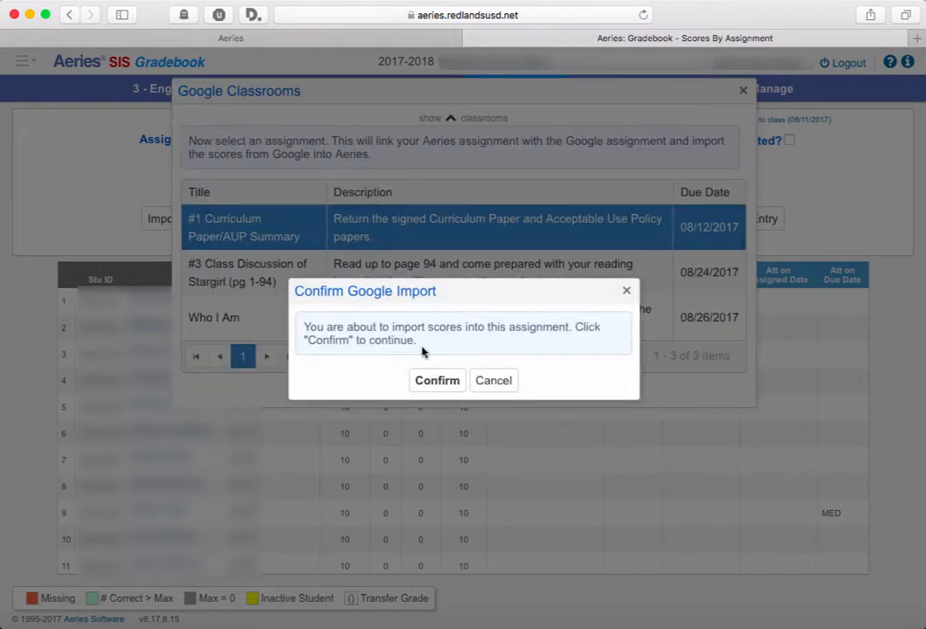
pyautogui.moveTo(430, 350)
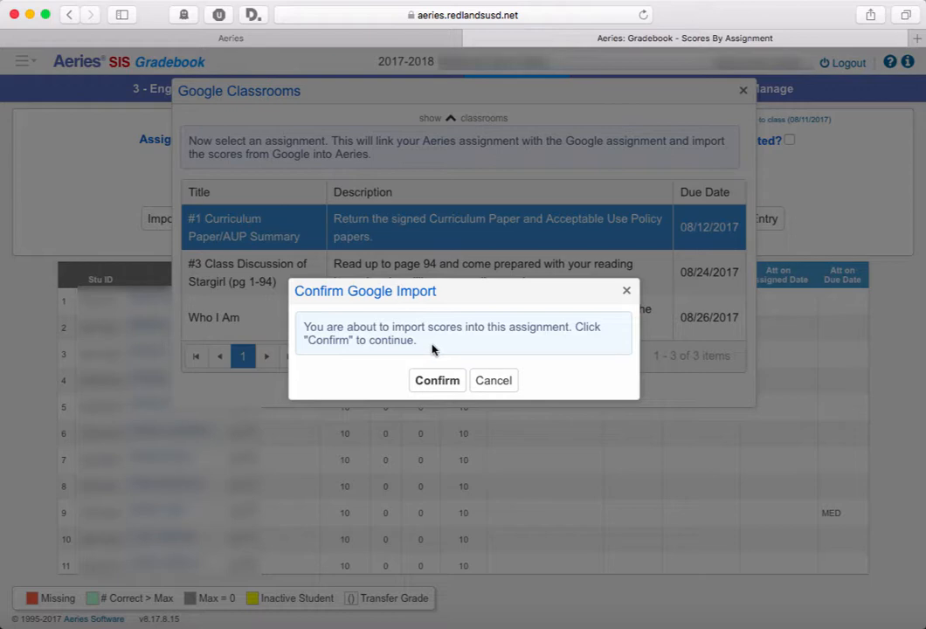
pyautogui.moveTo(437, 367)
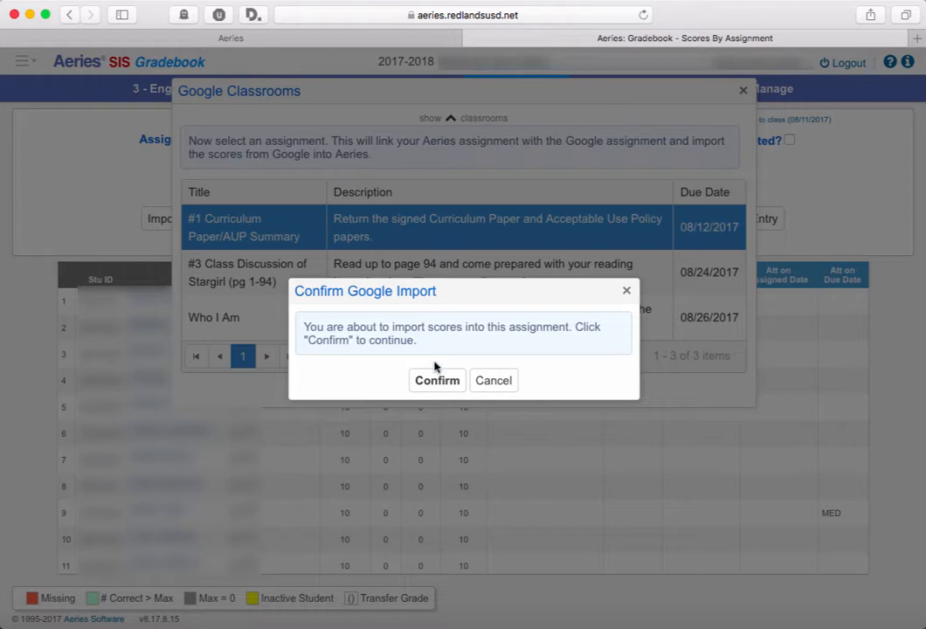
pyautogui.click(437, 381)
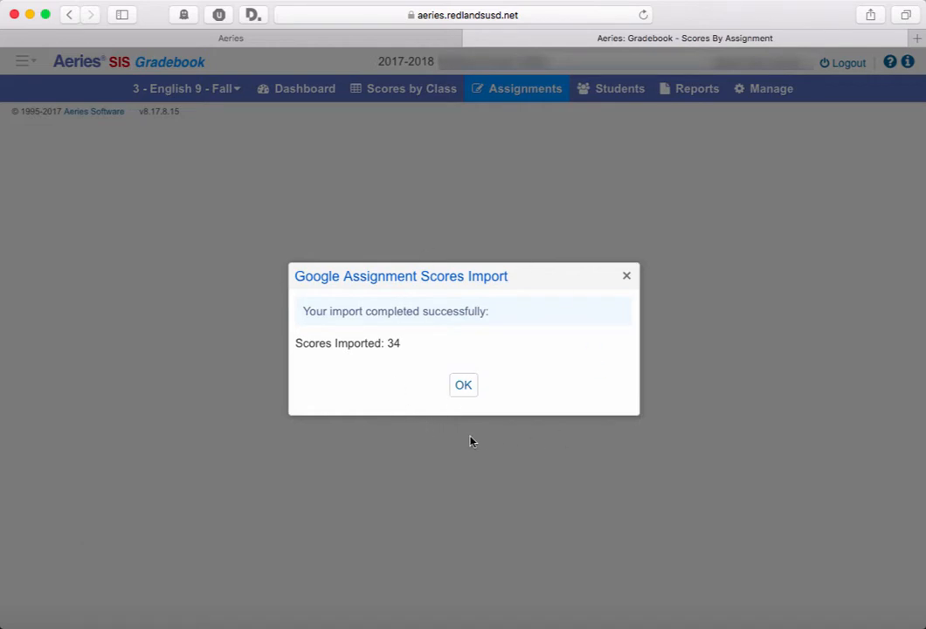
pyautogui.moveTo(416, 356)
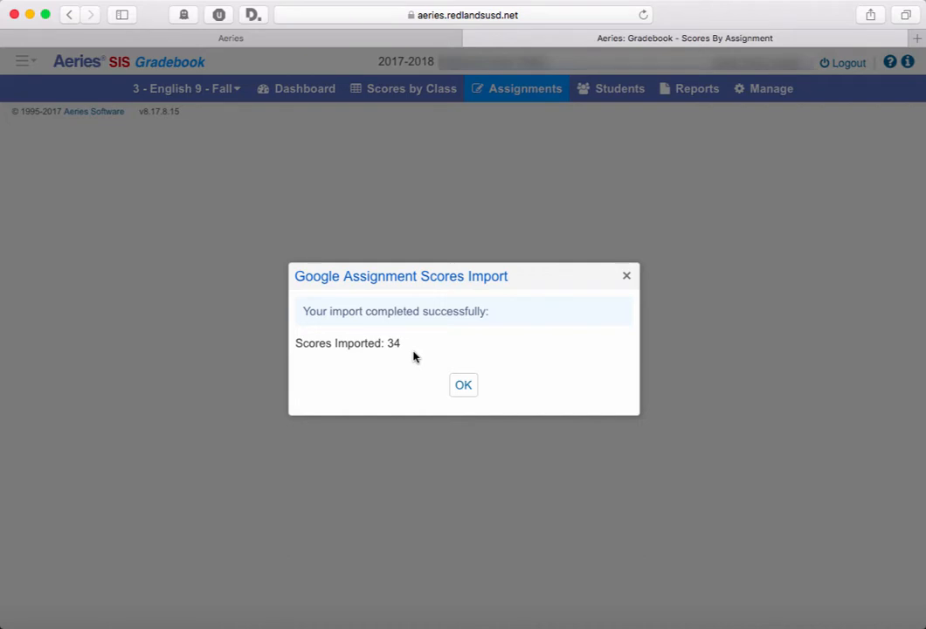
pyautogui.moveTo(437, 335)
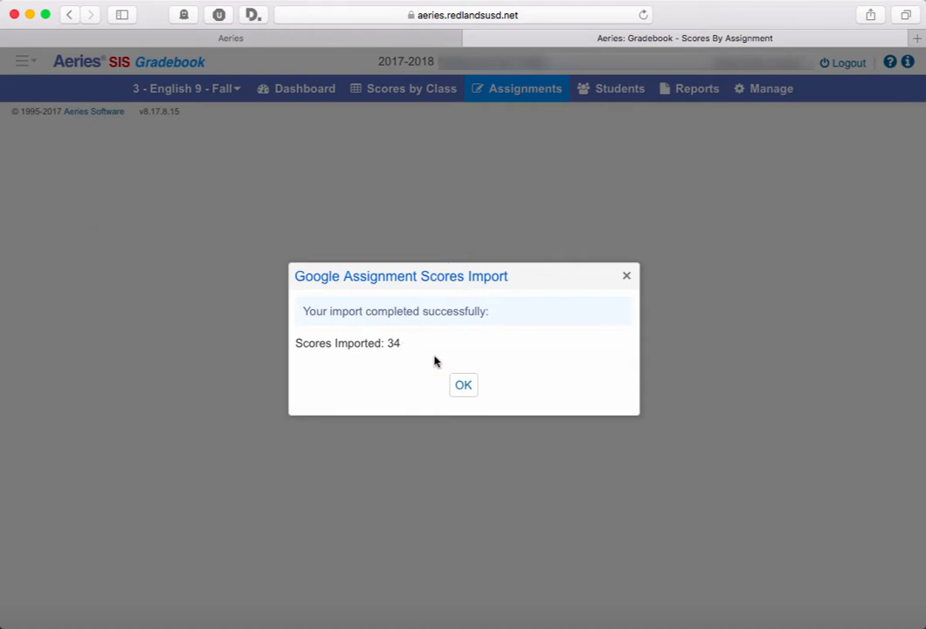
# Step: Acknowledge the import report of 34 scores imported for Curriculum Paper
pyautogui.click(463, 387)
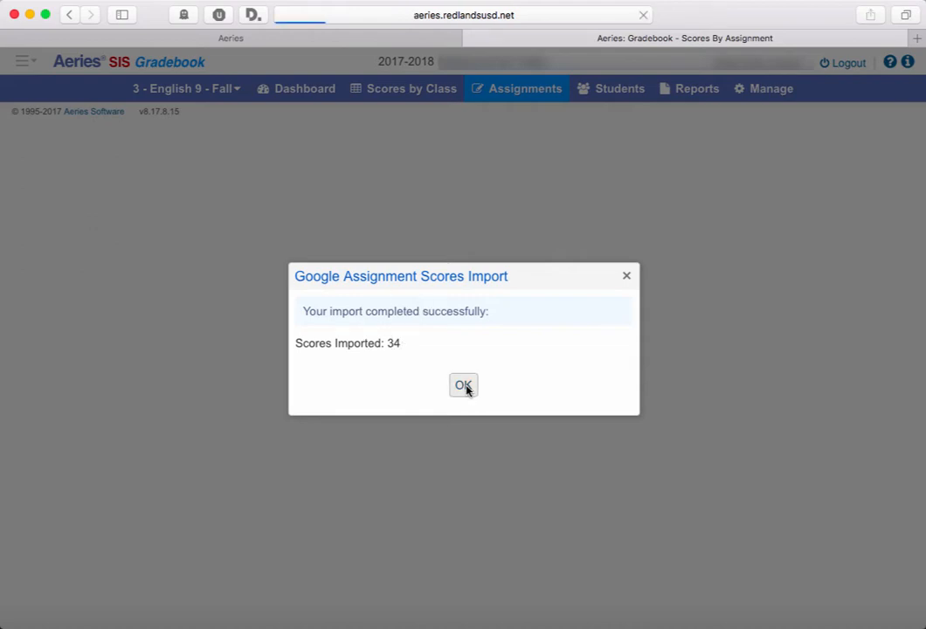
# Step: Return to the Curriculum Paper scores, now showing students at 10 of 10 points
pyautogui.click(463, 386)
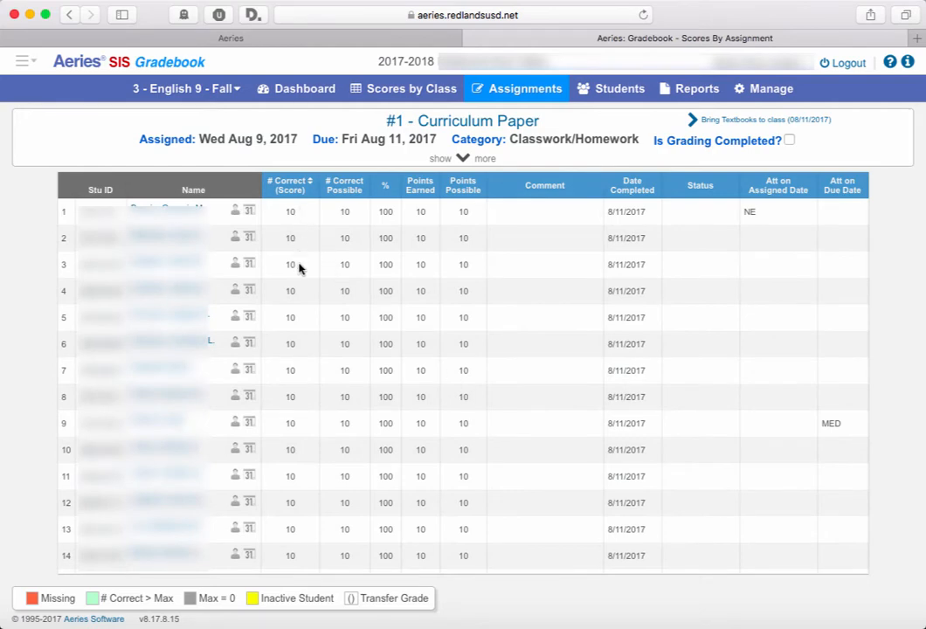
pyautogui.moveTo(313, 528)
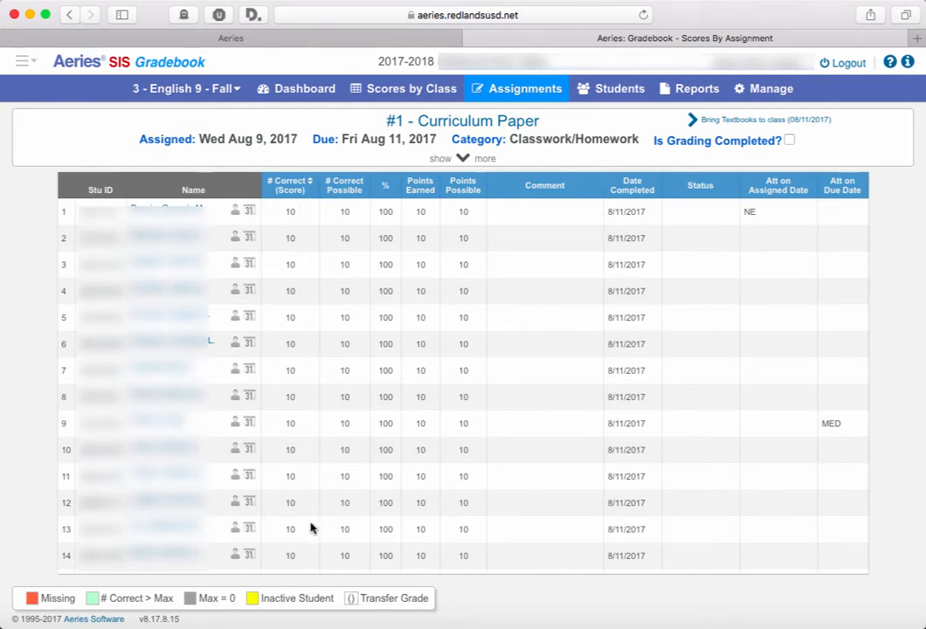